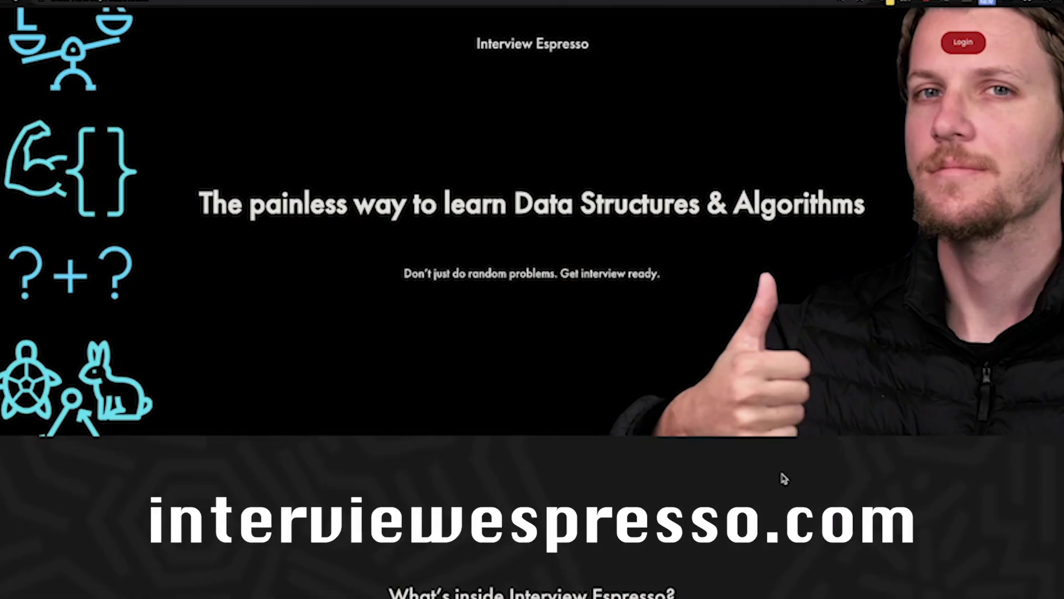
scroll(down, 3)
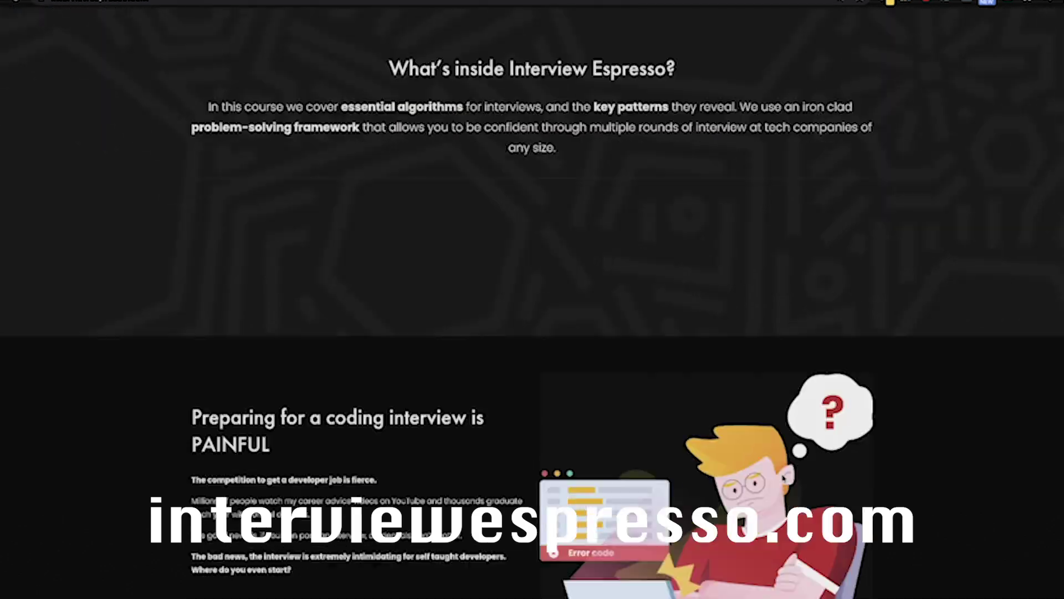